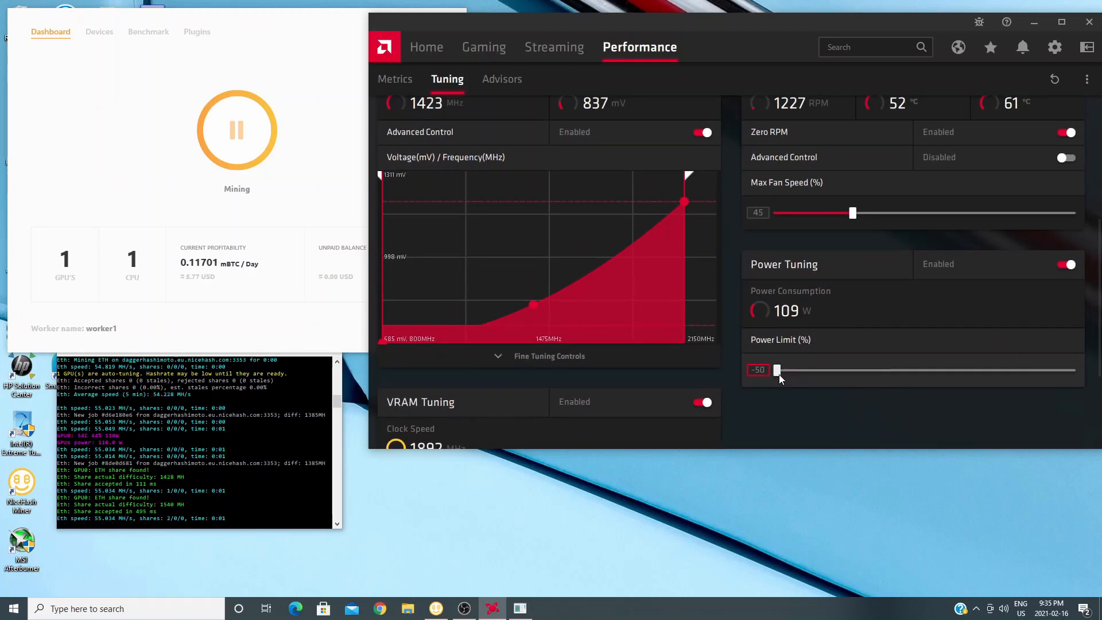
# Step: Drag the Power Limit slider from -50% up to about -44%
pyautogui.moveTo(777, 370); pyautogui.dragTo(795, 370)
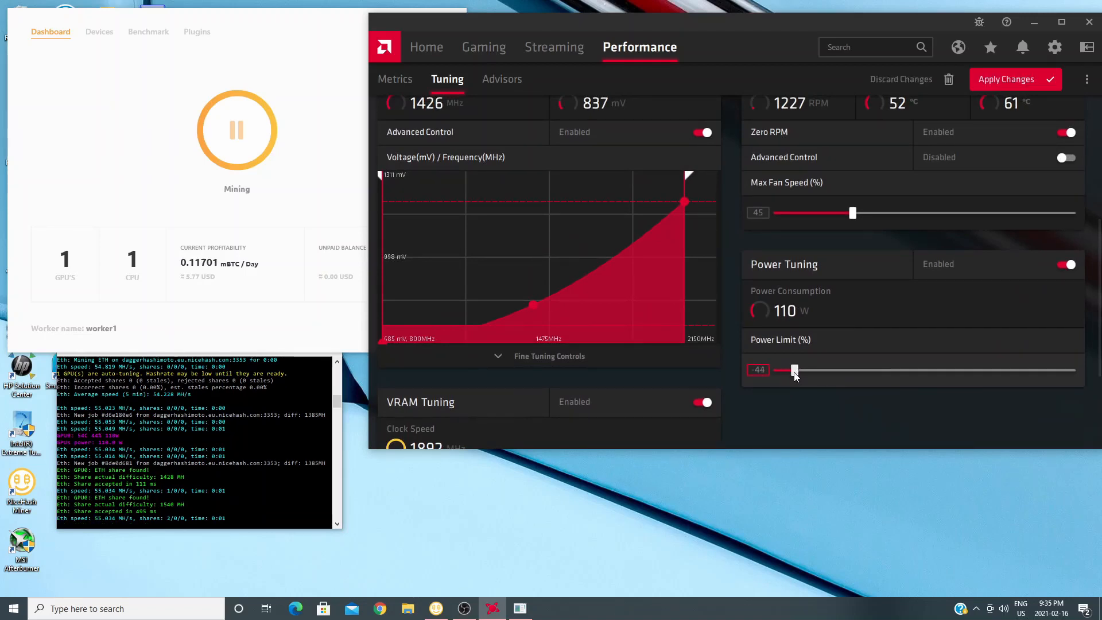
pyautogui.moveTo(794, 370); pyautogui.dragTo(790, 370)
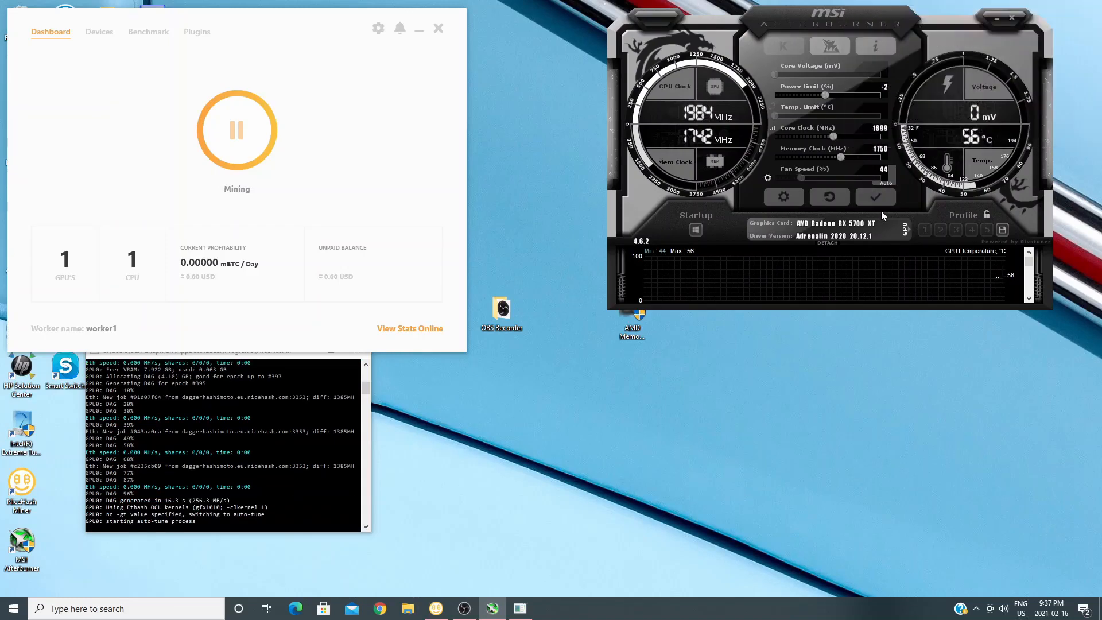
# Step: Set the memory clock to 1900 MHz and the power limit to -20%
pyautogui.moveTo(841, 157); pyautogui.dragTo(863, 157)
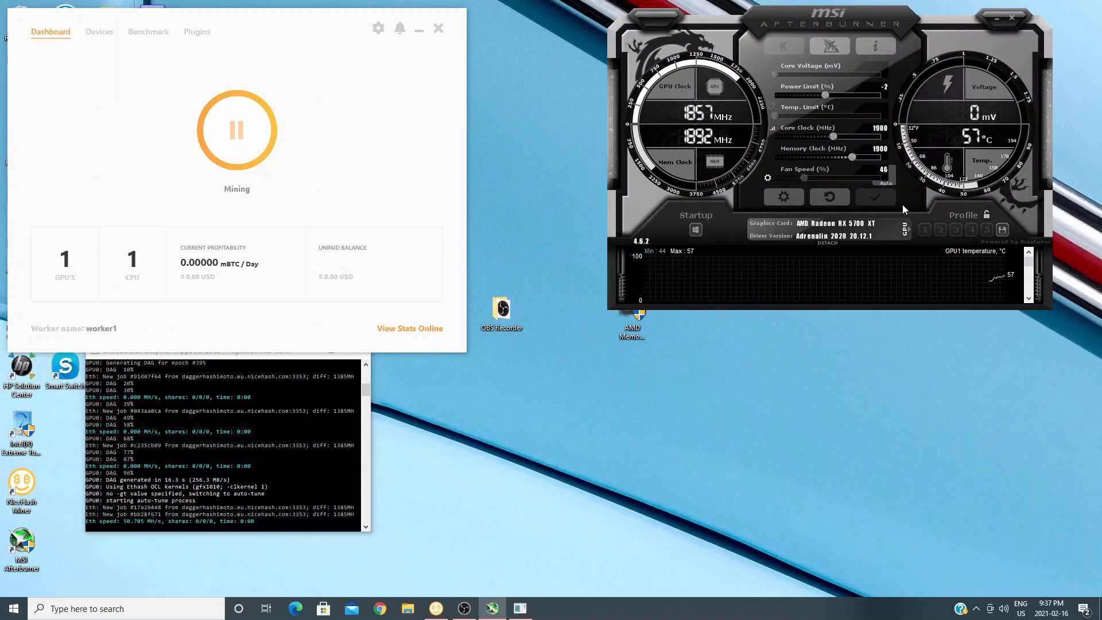
pyautogui.moveTo(825, 96); pyautogui.dragTo(807, 97)
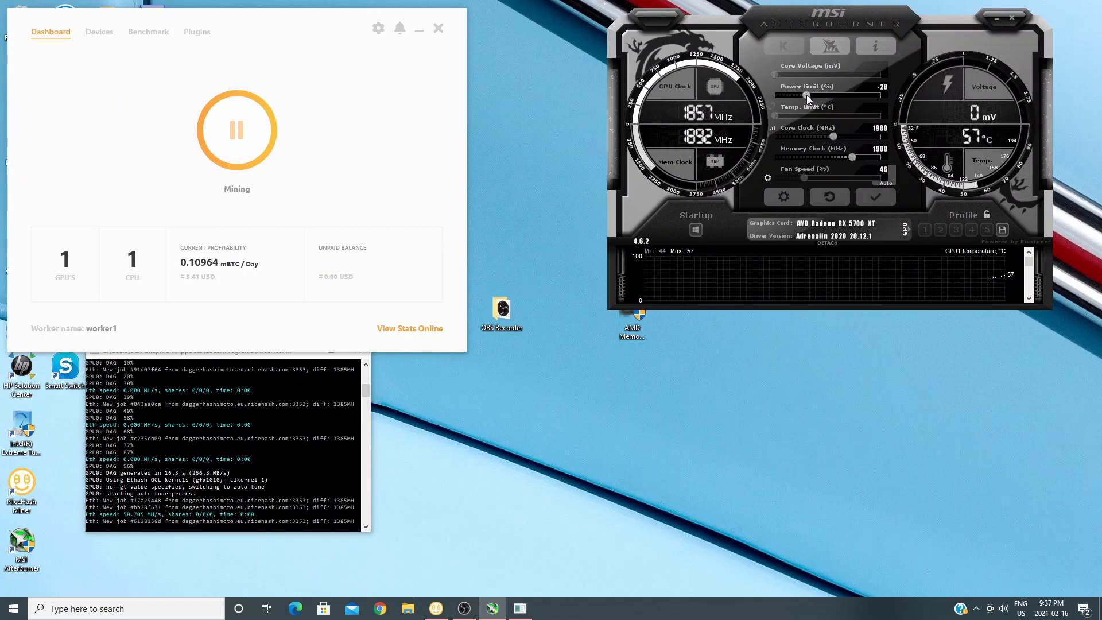
pyautogui.moveTo(806, 96); pyautogui.dragTo(790, 95)
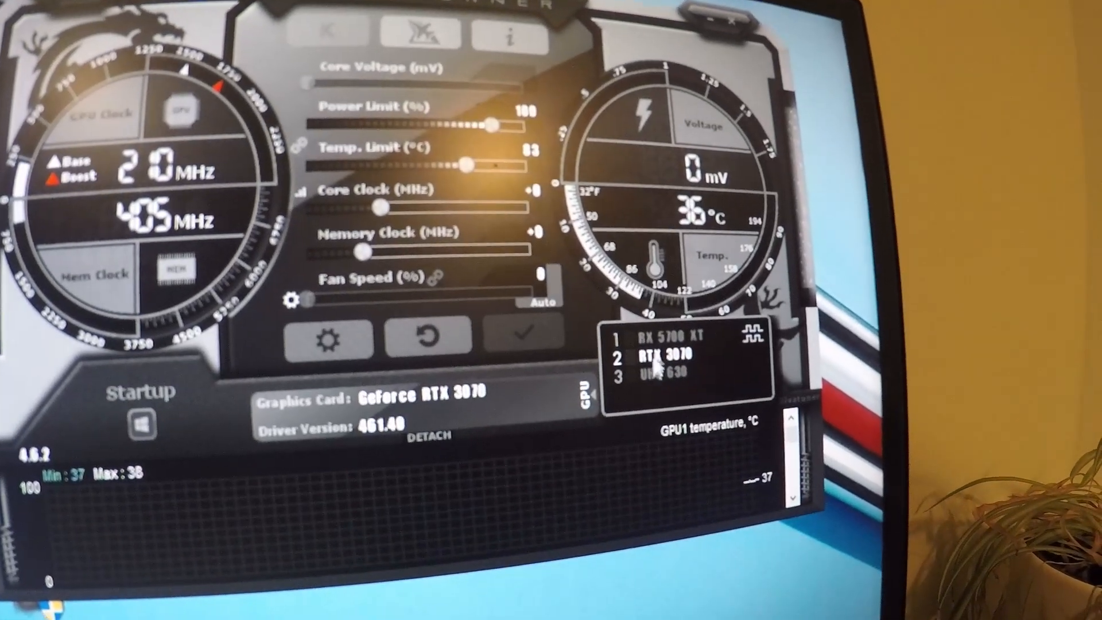
# Step: Select the GeForce RTX 3070 in the GPU selector for tuning
pyautogui.click(675, 344)
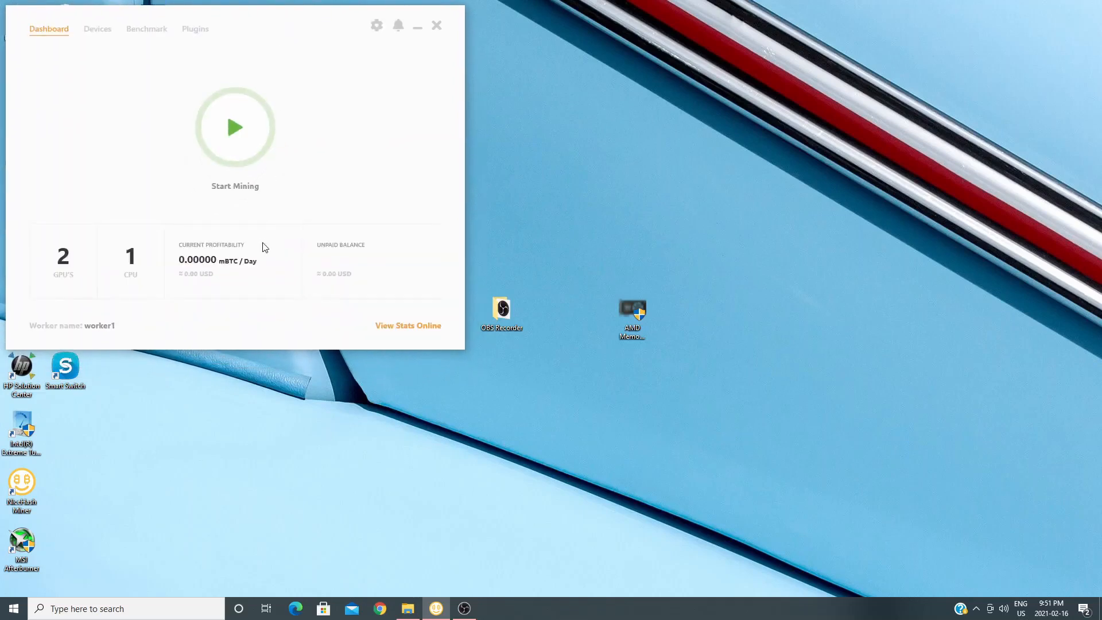
# Step: Disable the RX 5700 XT, leave only DaggerHashimoto on Phoenix for the RTX 3070, and start the benchmark
pyautogui.click(146, 29)
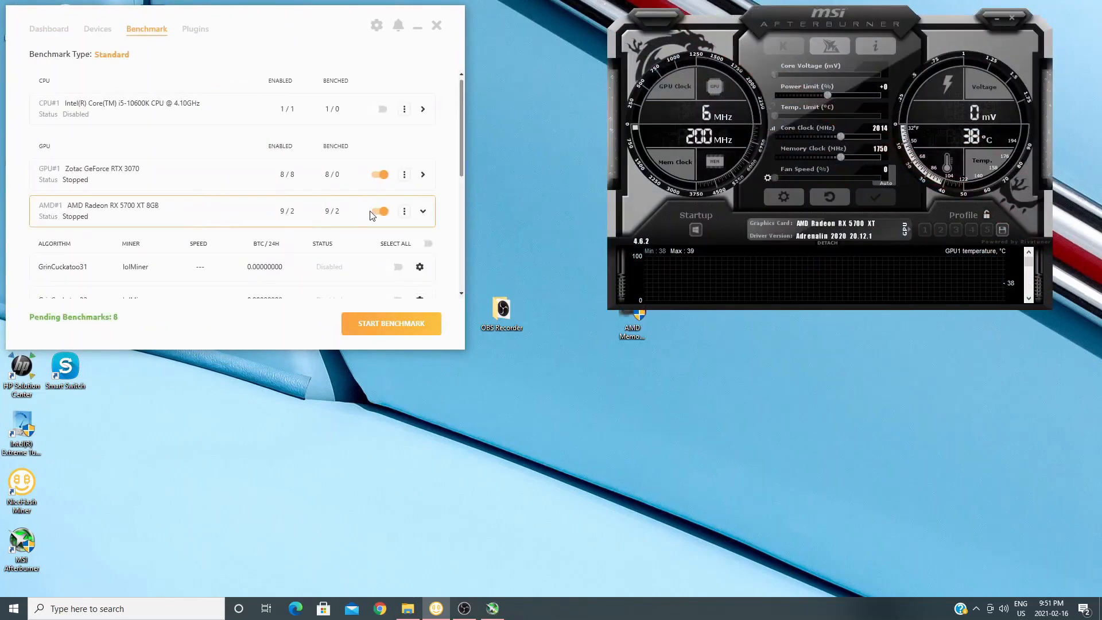
pyautogui.click(380, 211)
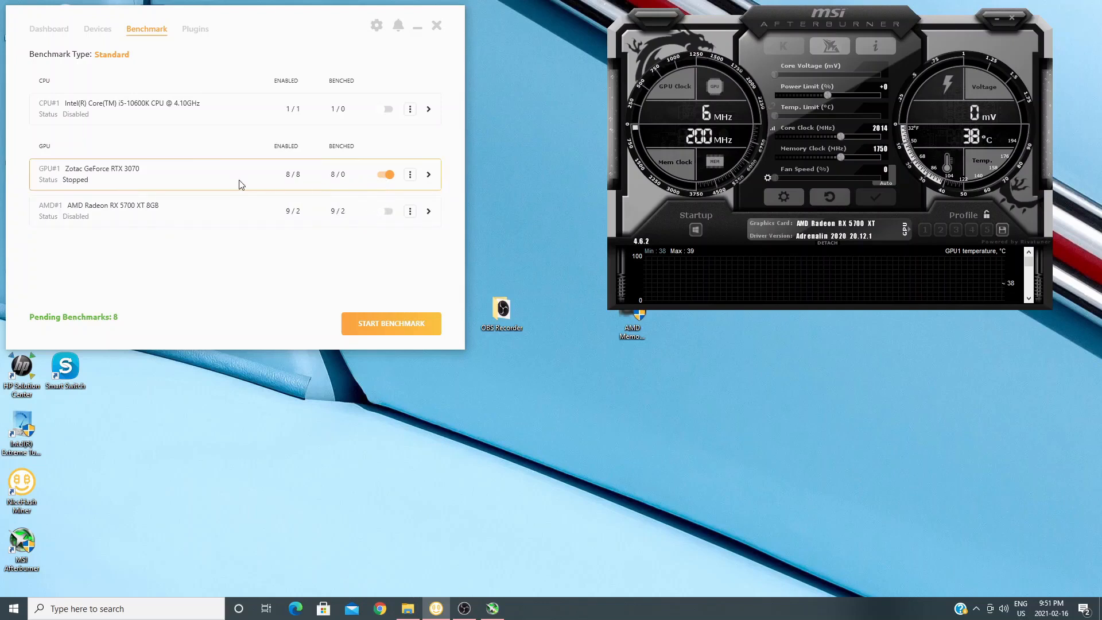
pyautogui.click(428, 174)
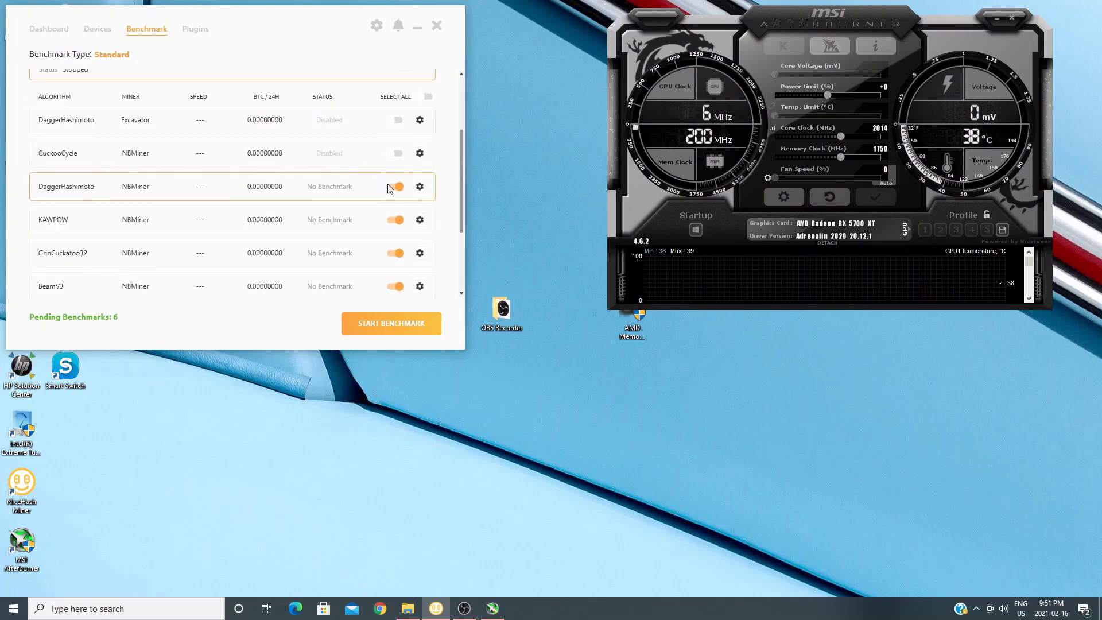
pyautogui.click(397, 186)
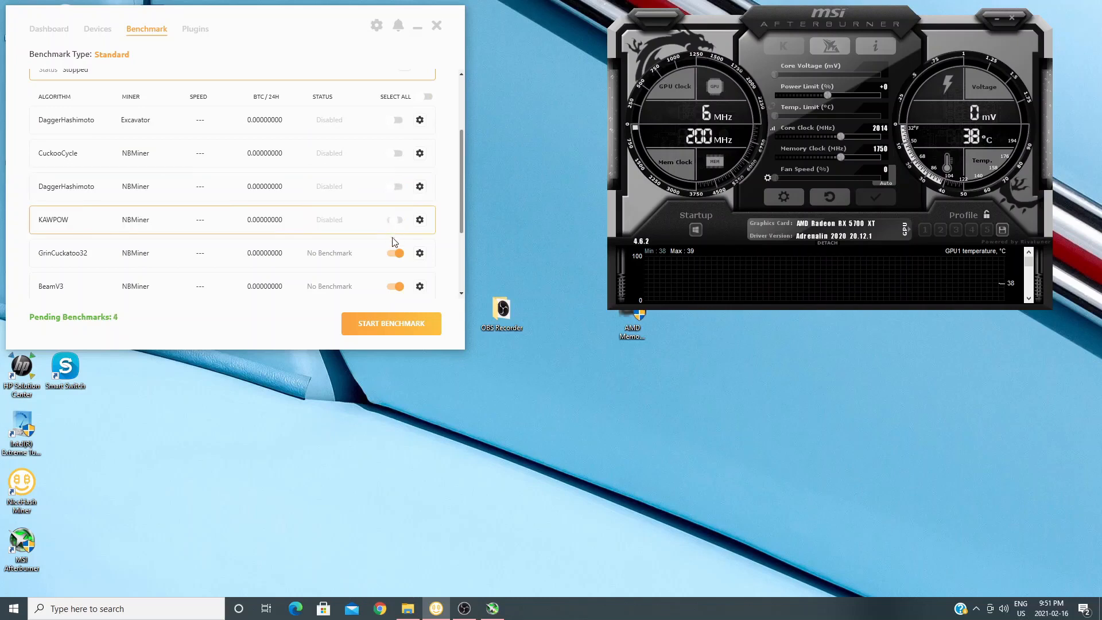
pyautogui.click(390, 323)
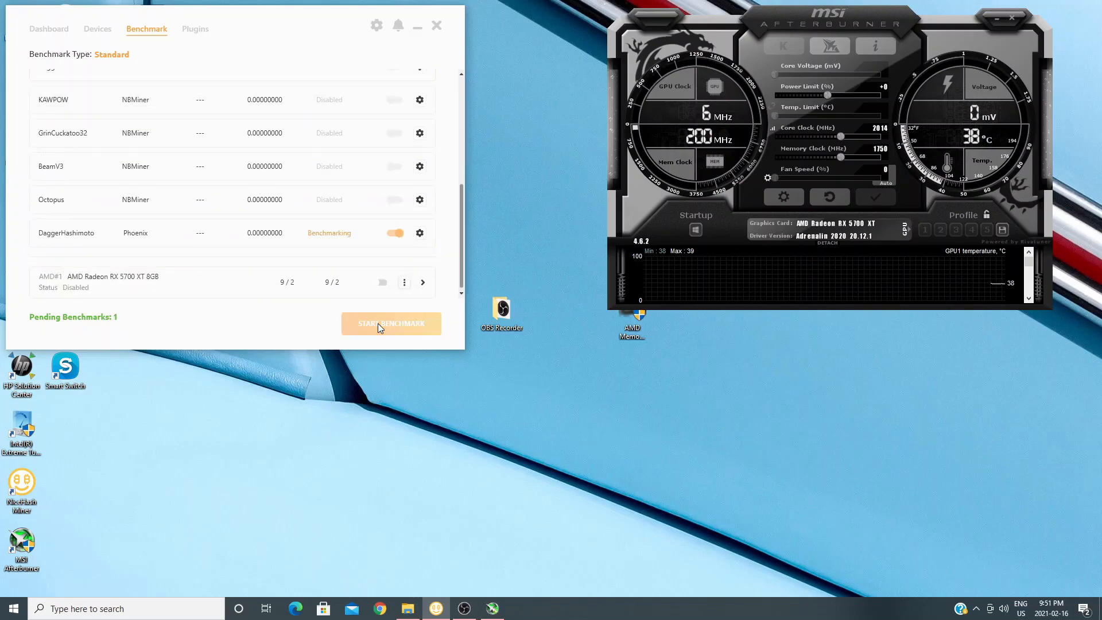
pyautogui.moveTo(797, 236)
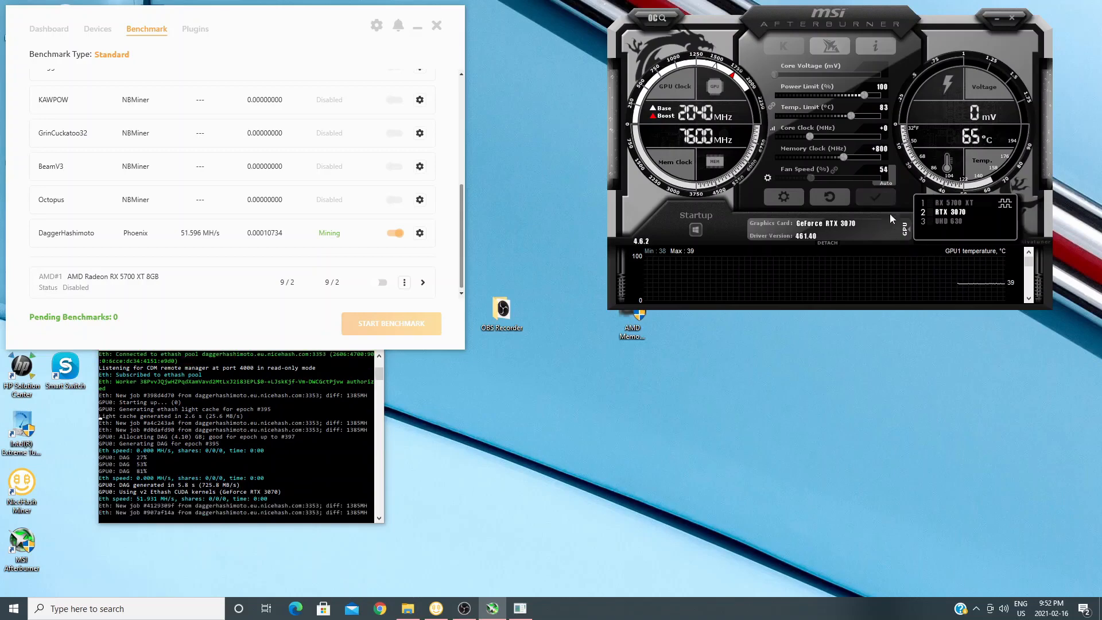
pyautogui.moveTo(874, 196)
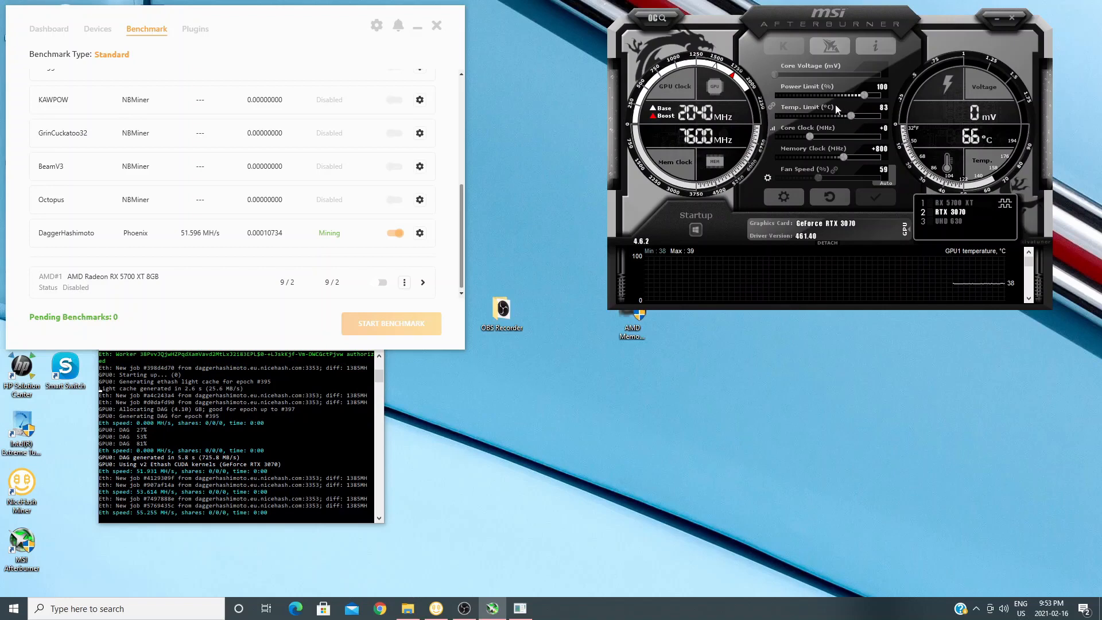
# Step: Lower the RTX 3070's power limit to 65% and apply it to the card
pyautogui.moveTo(888, 95); pyautogui.dragTo(844, 95)
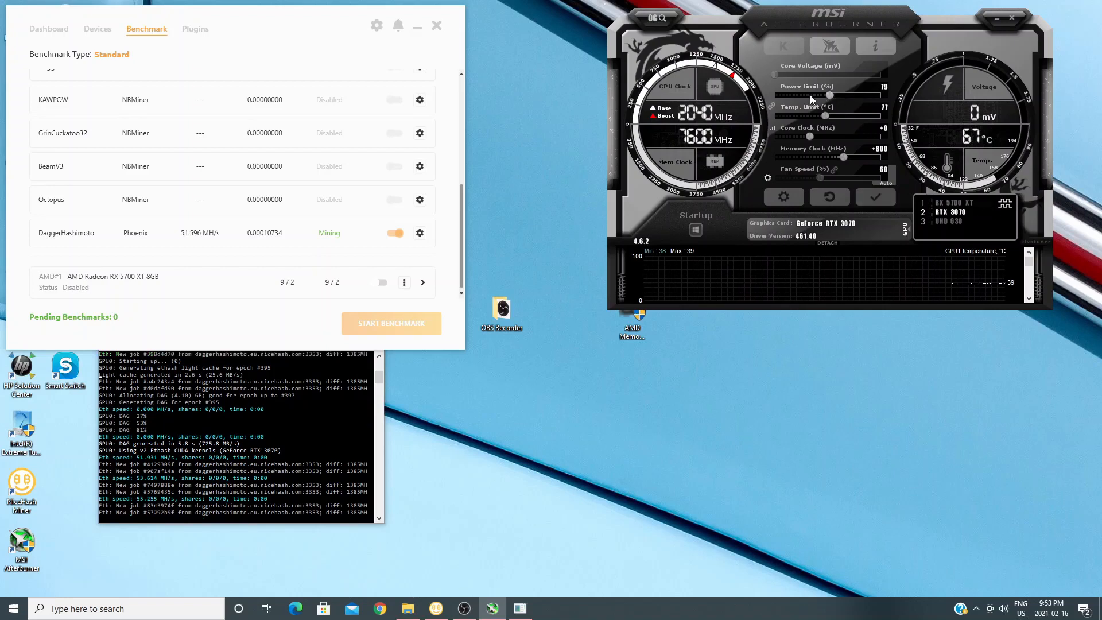
pyautogui.moveTo(850, 95); pyautogui.dragTo(806, 96)
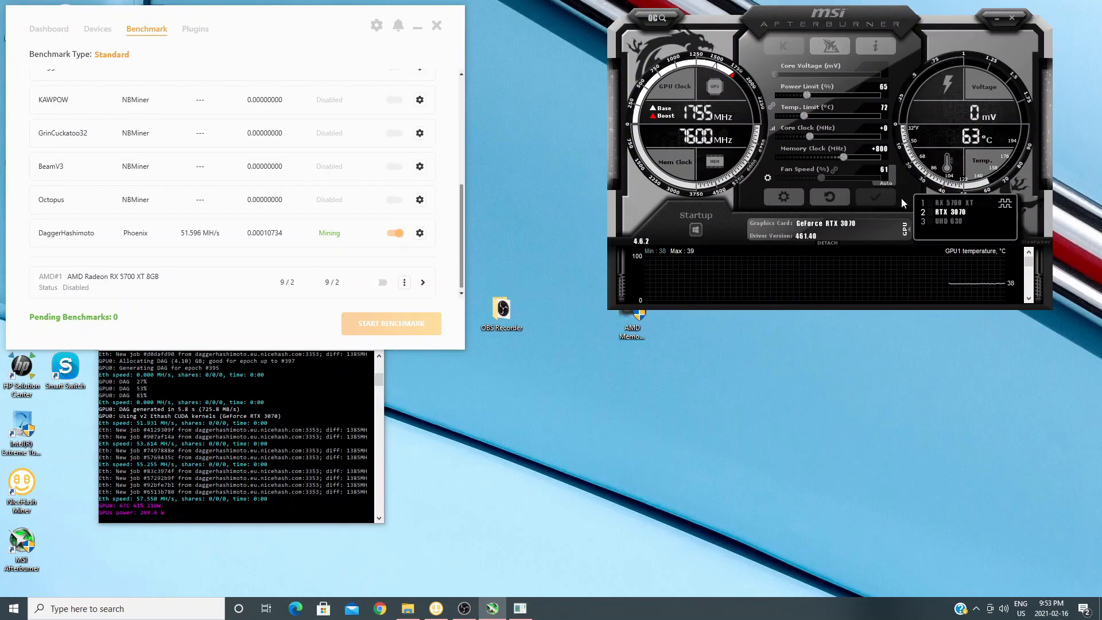
pyautogui.click(49, 29)
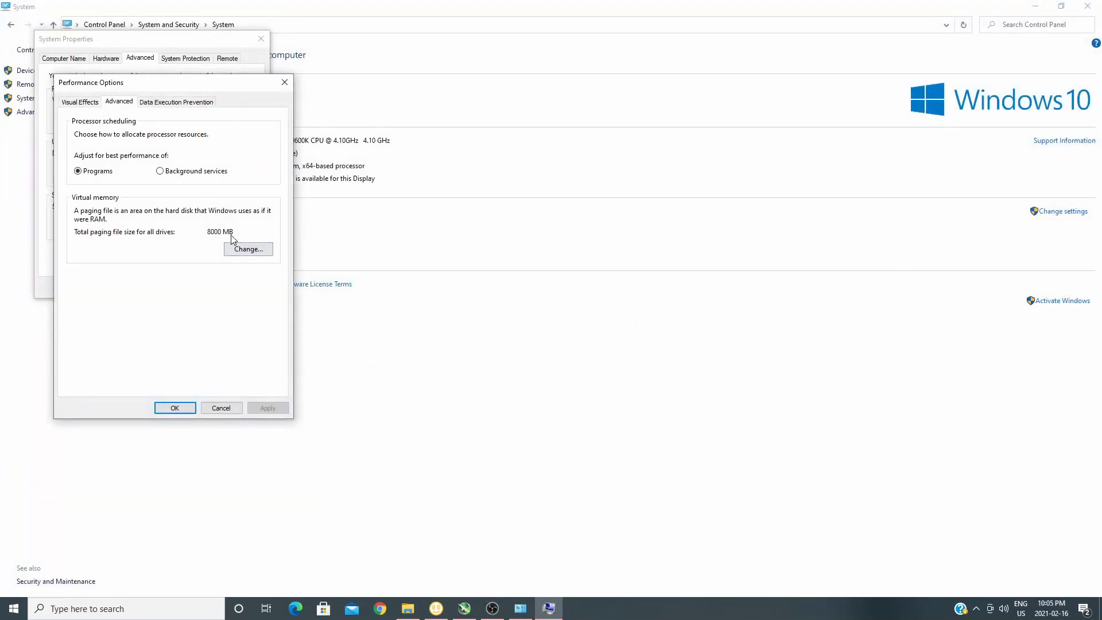
# Step: Set drive C's paging file to 16000 MB initial and maximum size and confirm
pyautogui.click(248, 249)
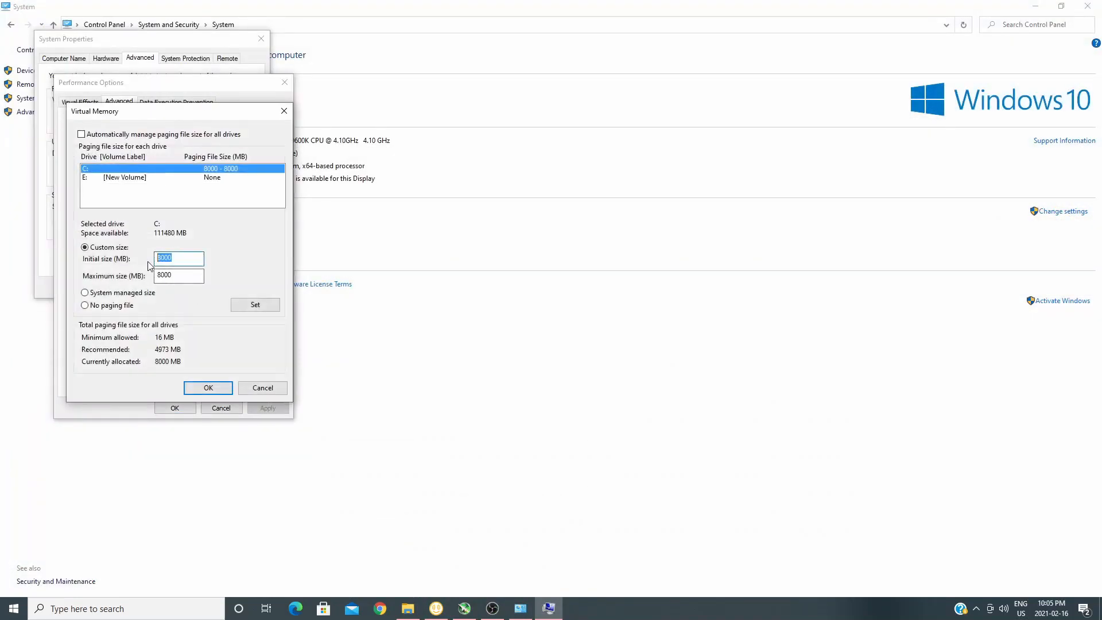
pyautogui.write('16000')
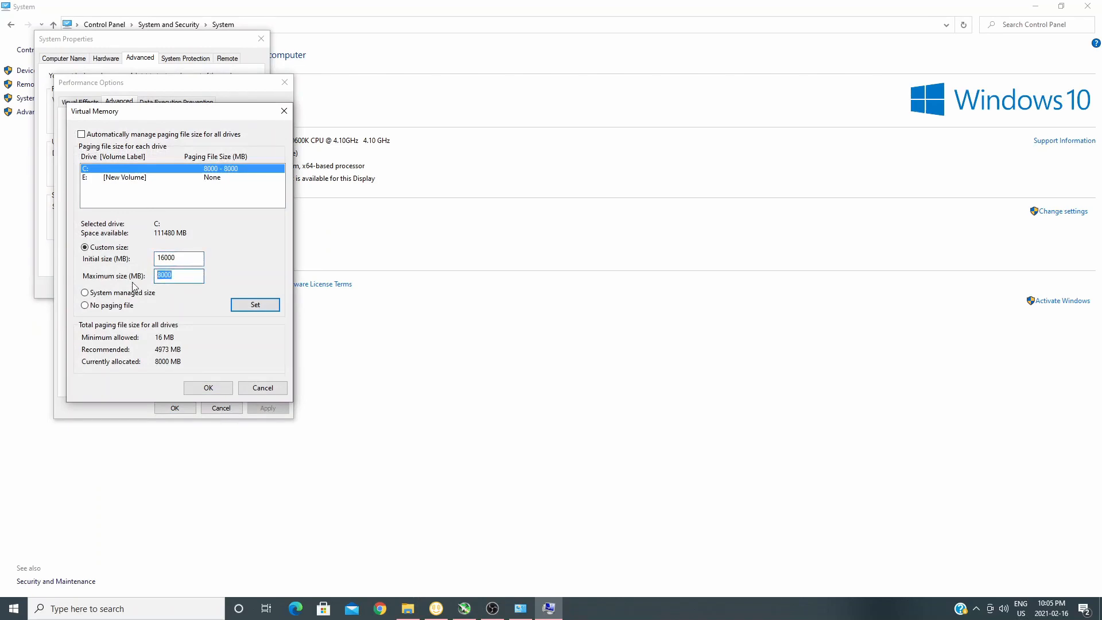
pyautogui.write('16000')
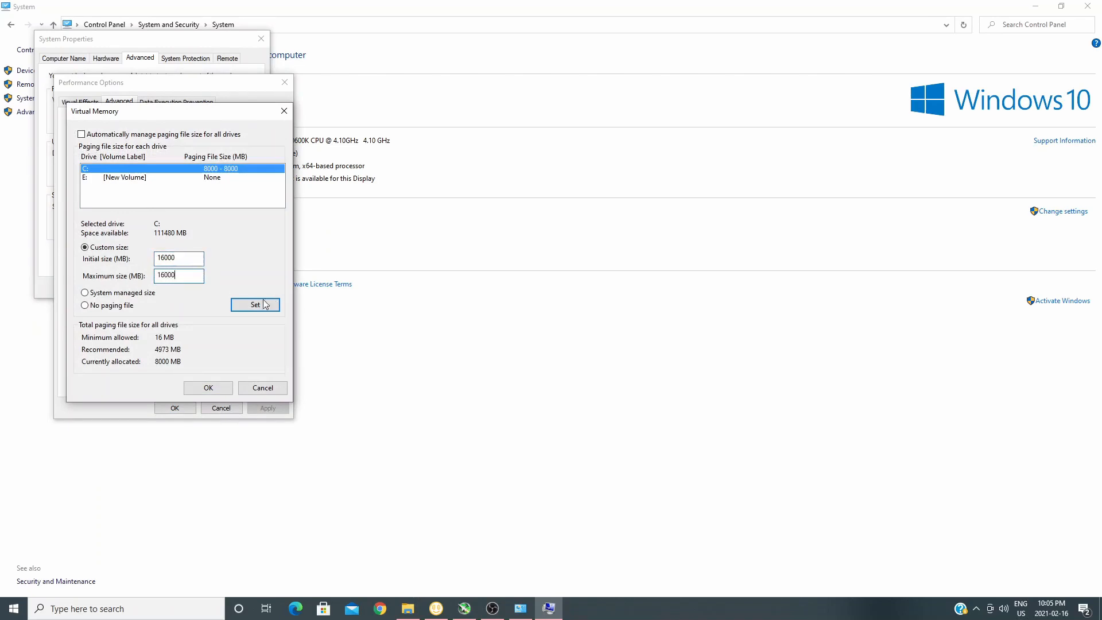
pyautogui.click(255, 304)
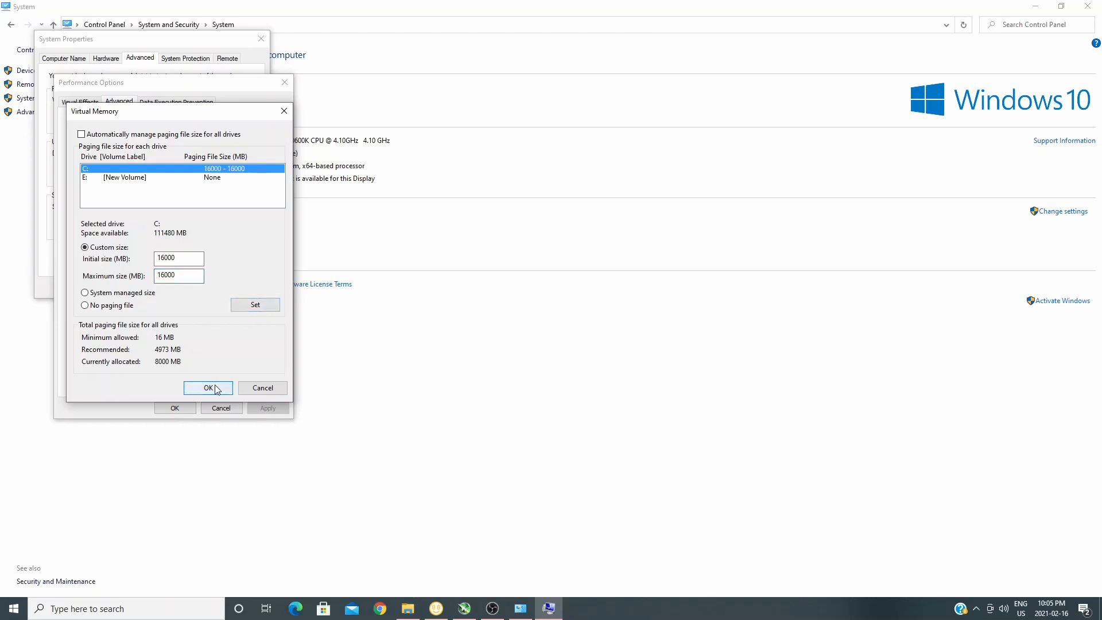
pyautogui.click(208, 387)
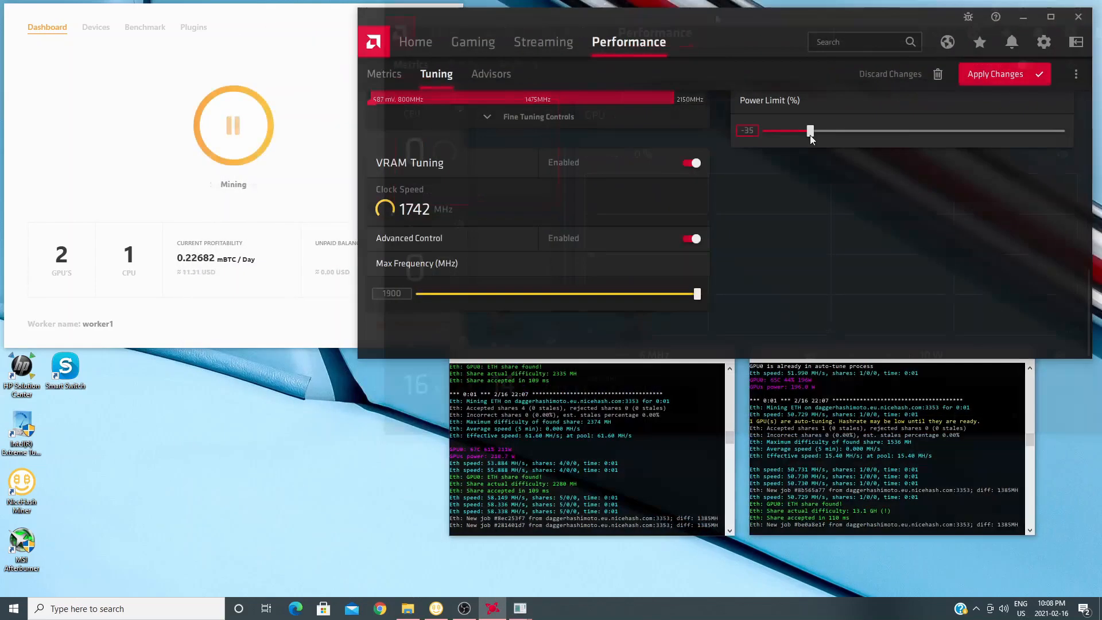
# Step: Apply the -35% power limit with Apply Changes in the Tuning view
pyautogui.click(994, 74)
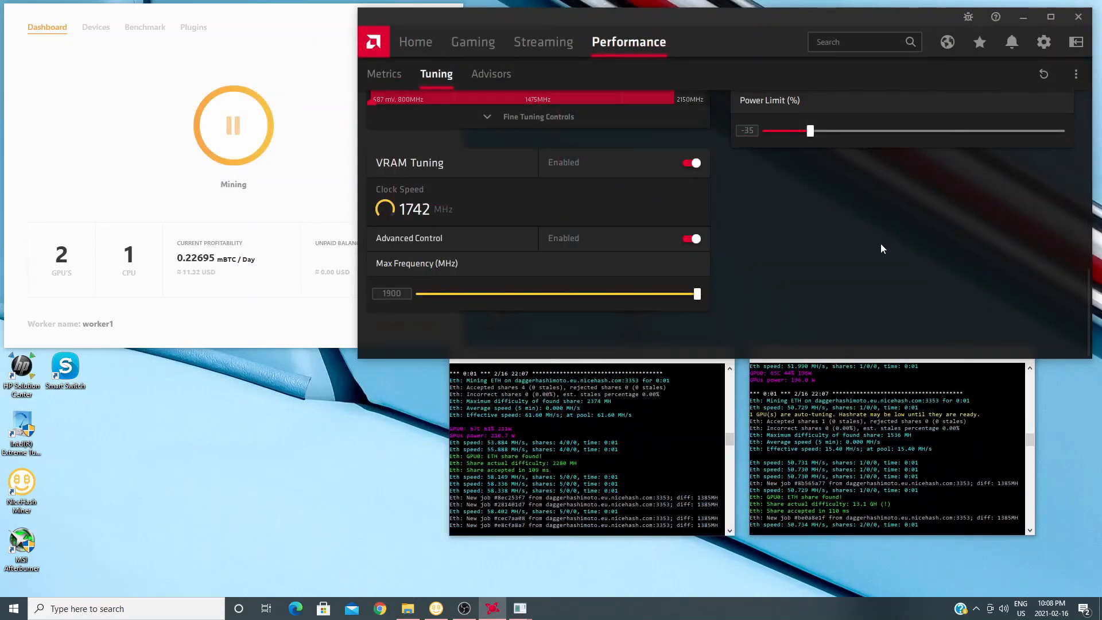